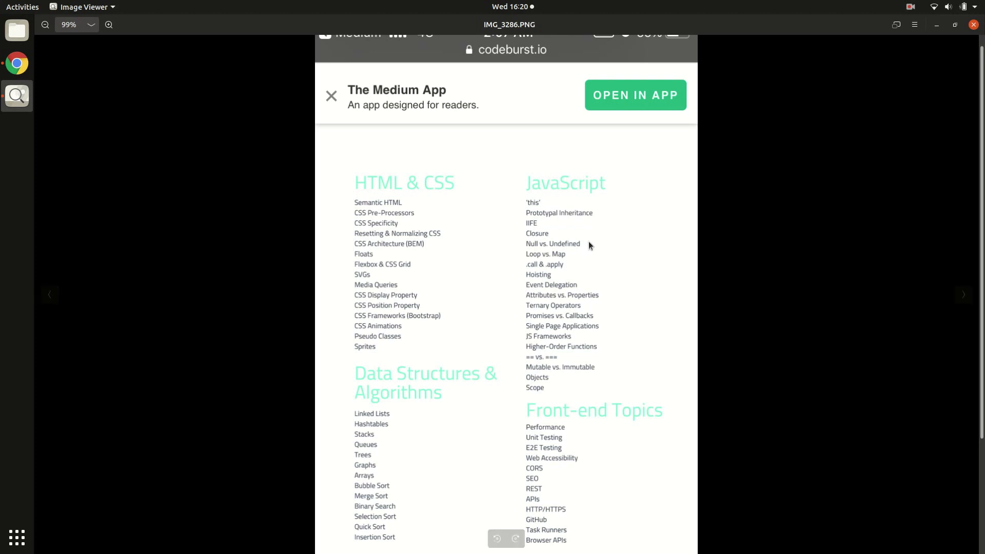
- Zoom the front-end topics screenshot in to about 147% so the lists fill the view
{"action": "left_click", "coordinate": [109, 25]}
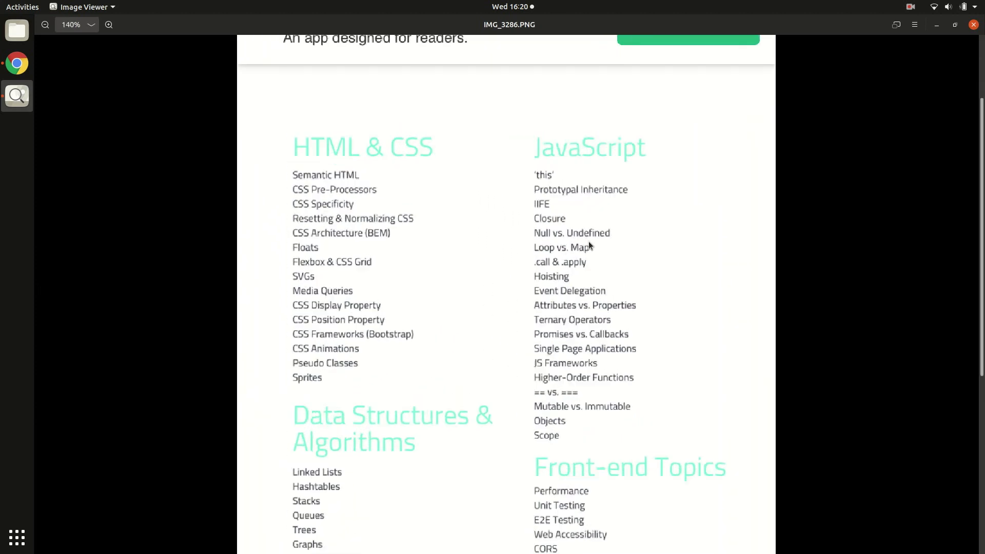
{"action": "left_click", "coordinate": [108, 24]}
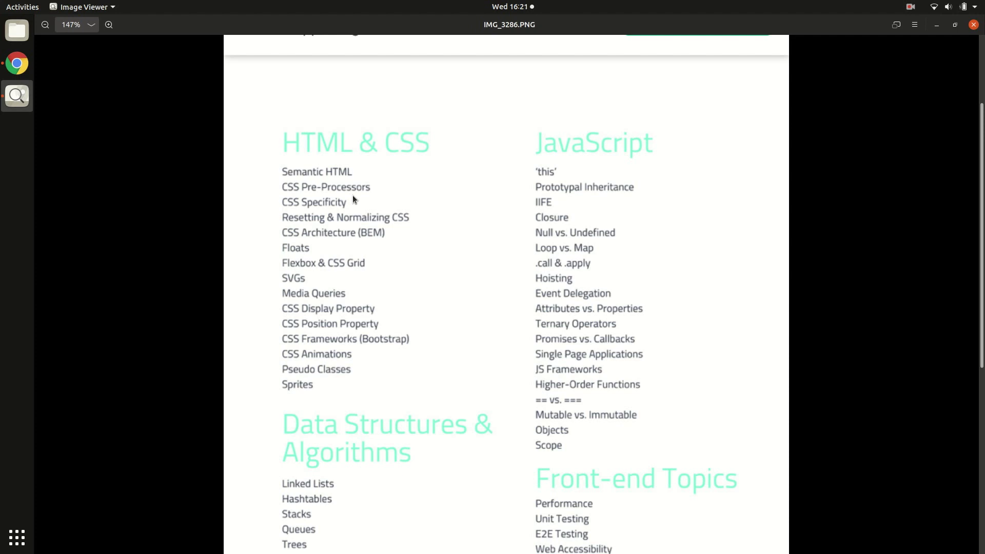
{"action": "mouse_move", "coordinate": [318, 189]}
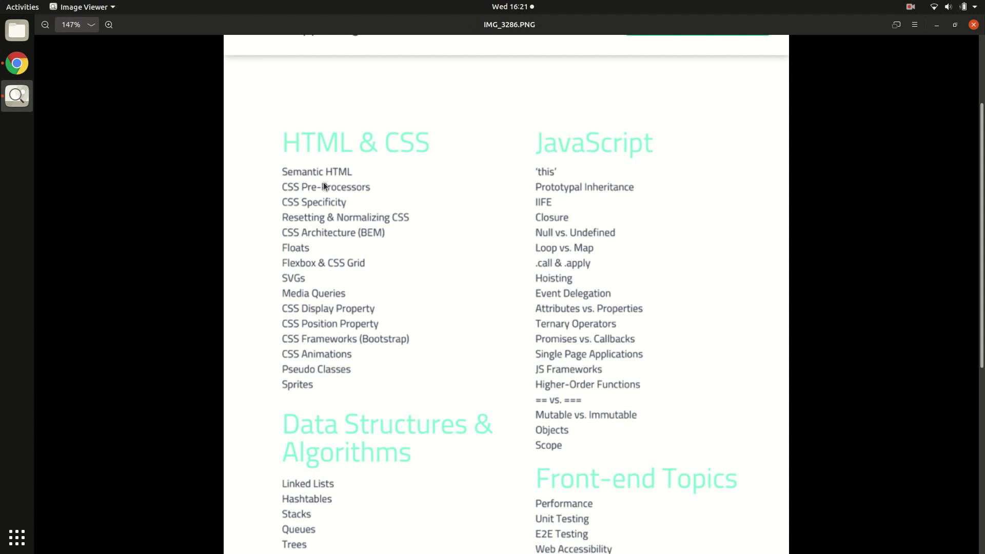
{"action": "mouse_move", "coordinate": [316, 203]}
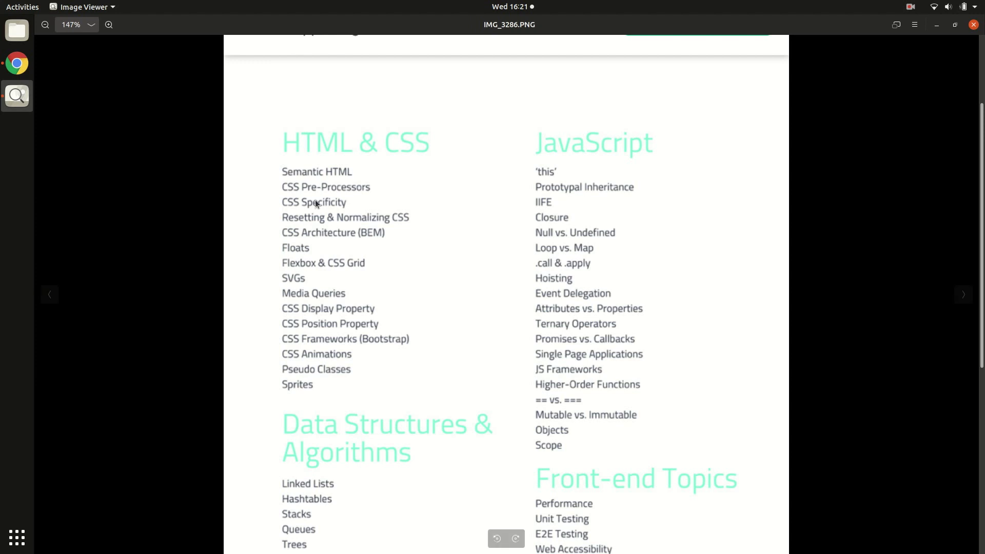
{"action": "mouse_move", "coordinate": [362, 198]}
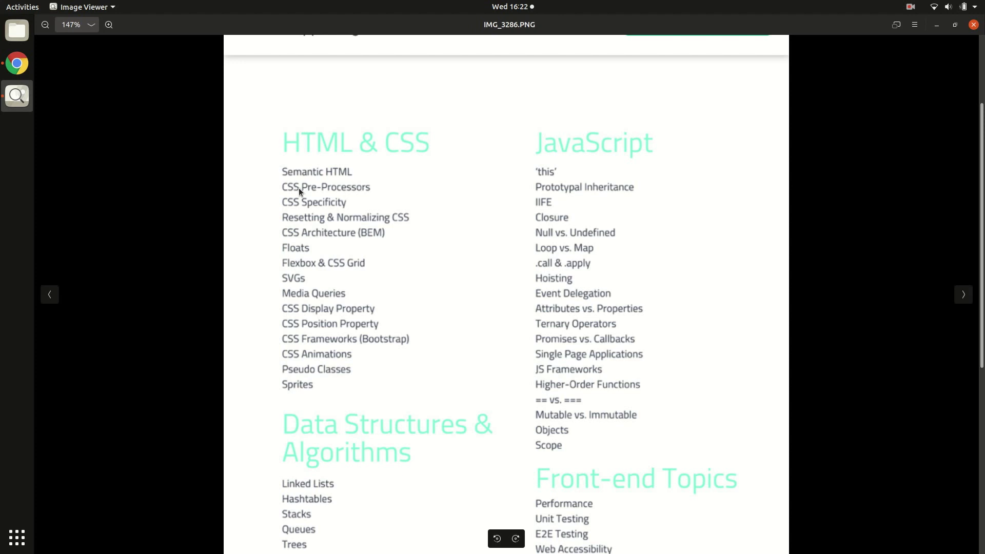
{"action": "mouse_move", "coordinate": [310, 207]}
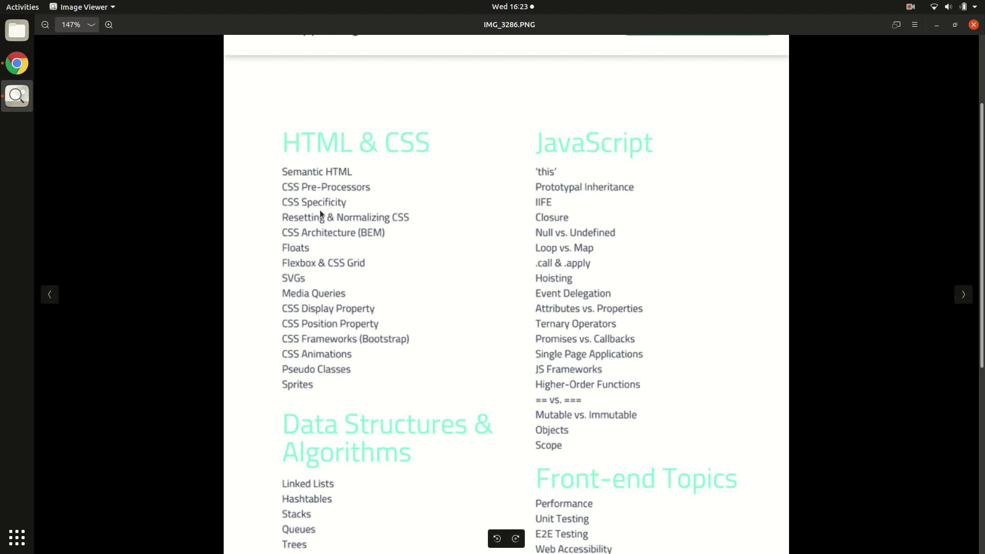
{"action": "mouse_move", "coordinate": [321, 228]}
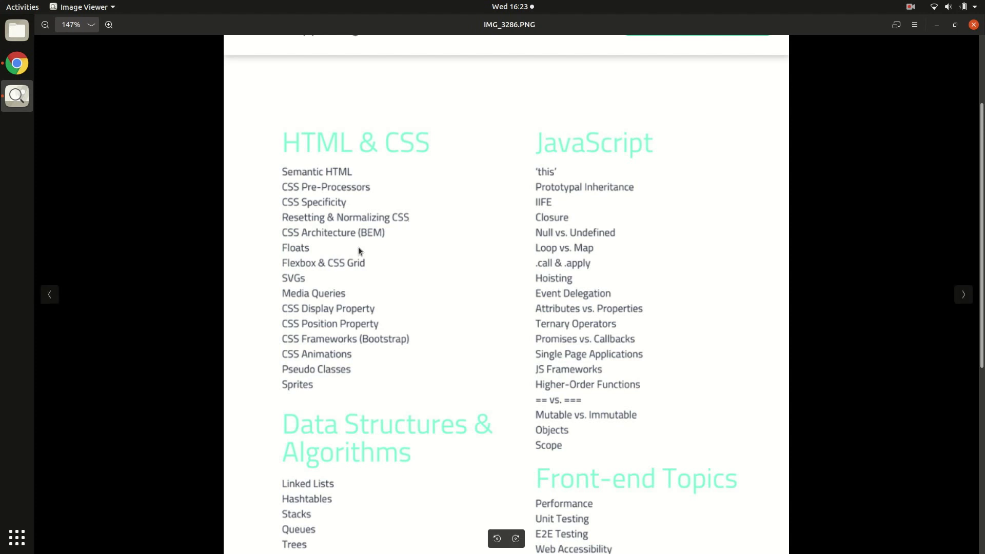
{"action": "mouse_move", "coordinate": [294, 244]}
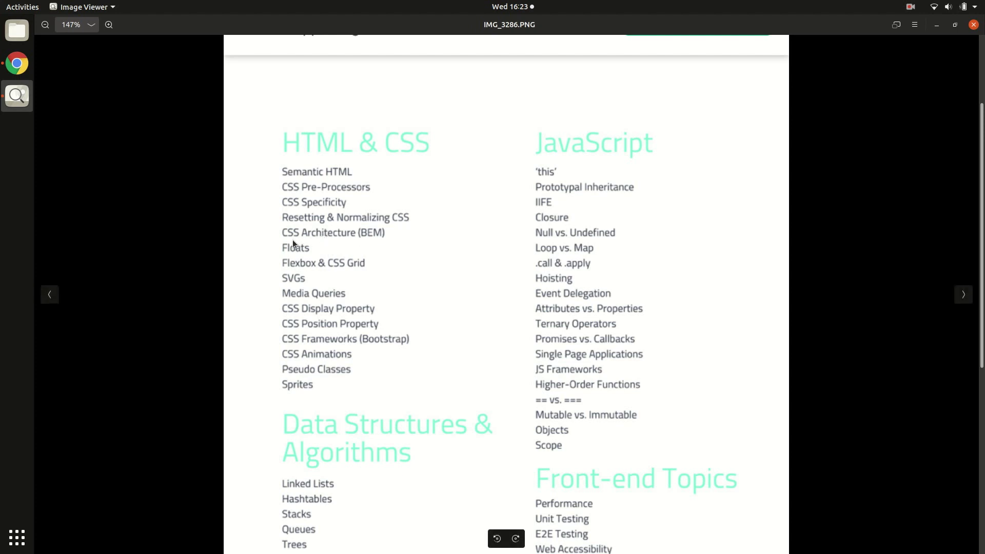
{"action": "mouse_move", "coordinate": [351, 244]}
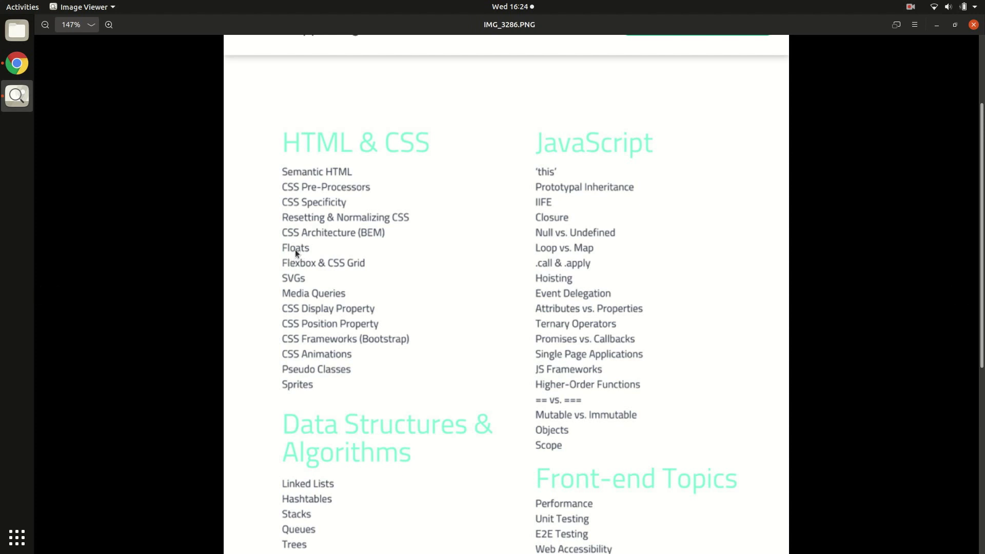
{"action": "mouse_move", "coordinate": [309, 256]}
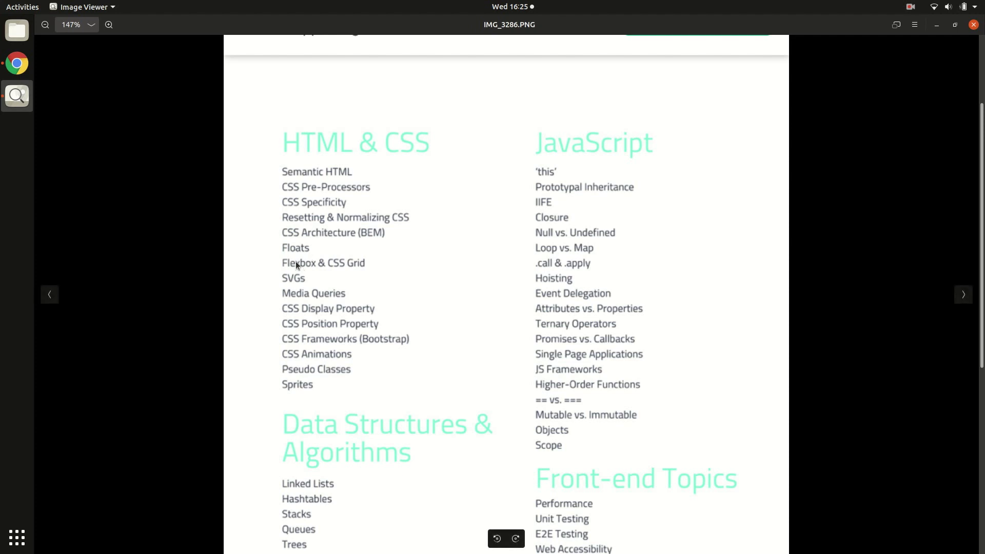
{"action": "mouse_move", "coordinate": [296, 273]}
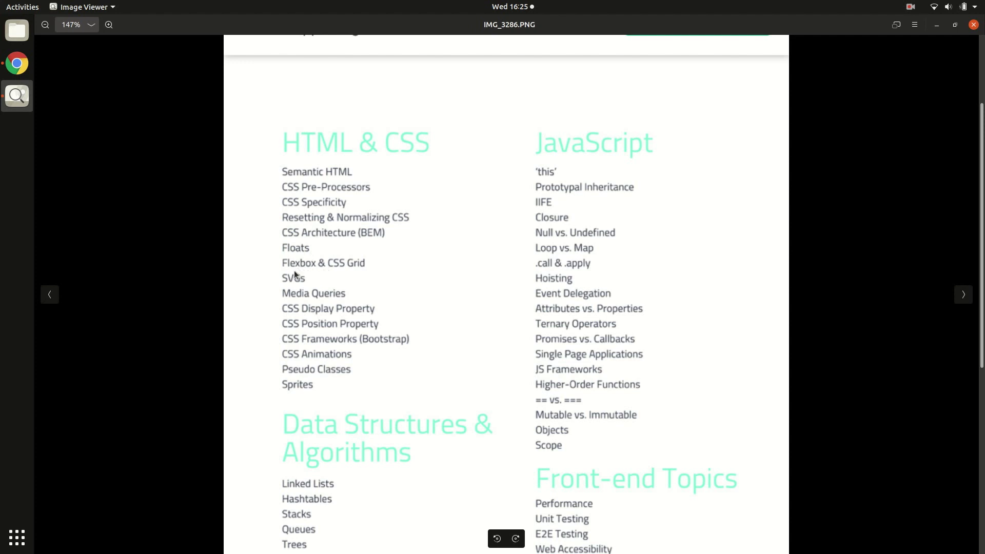
{"action": "mouse_move", "coordinate": [362, 275]}
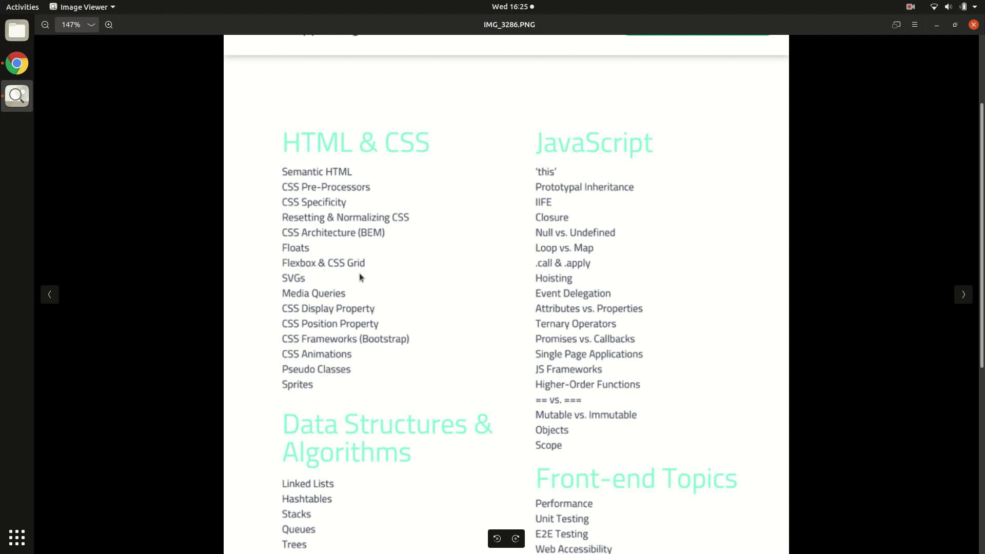
{"action": "mouse_move", "coordinate": [345, 279]}
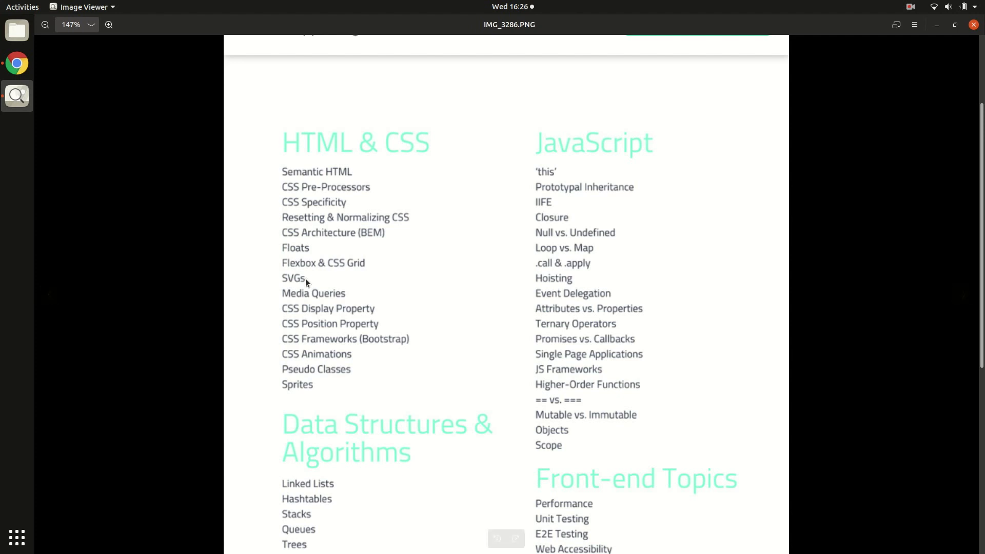
{"action": "mouse_move", "coordinate": [313, 290]}
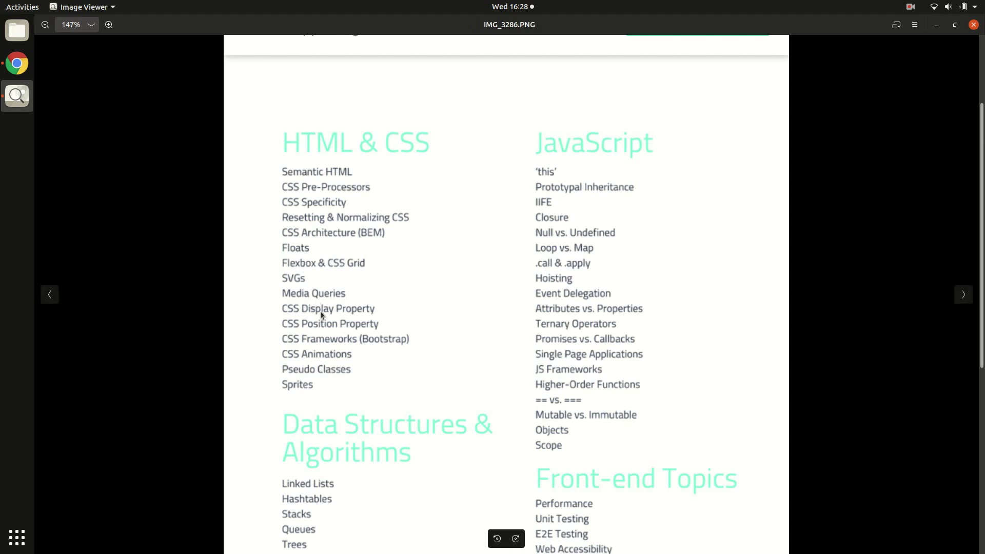
{"action": "mouse_move", "coordinate": [372, 348]}
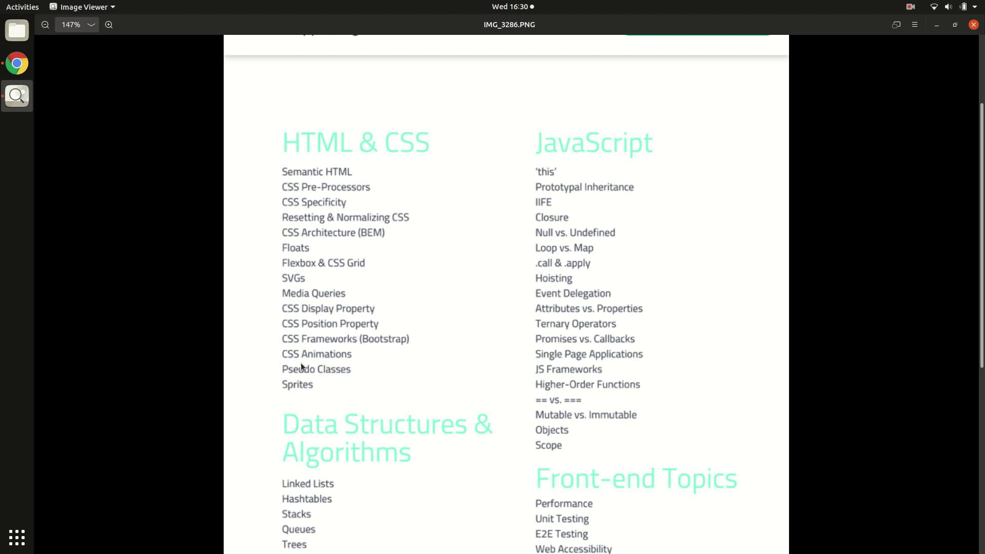
{"action": "mouse_move", "coordinate": [315, 378]}
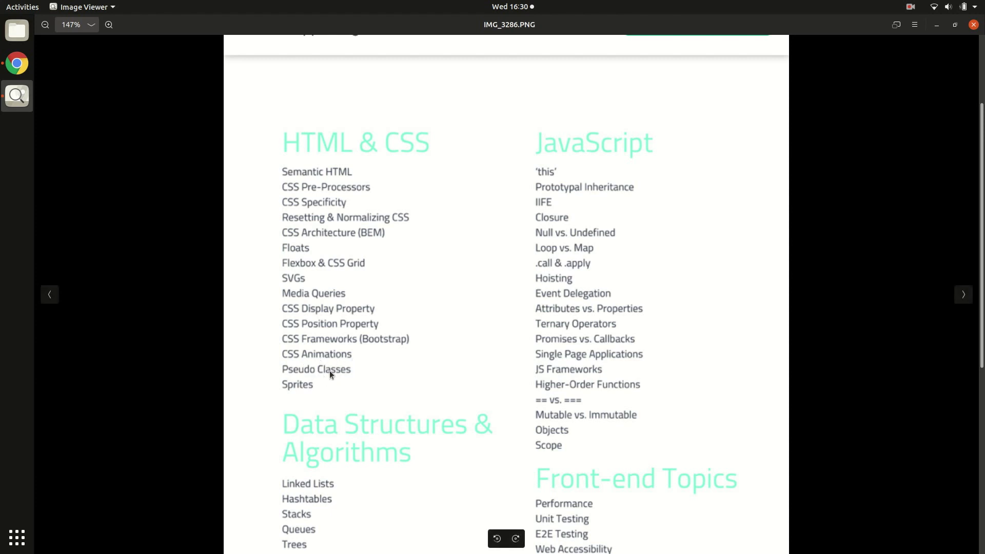
{"action": "mouse_move", "coordinate": [346, 329]}
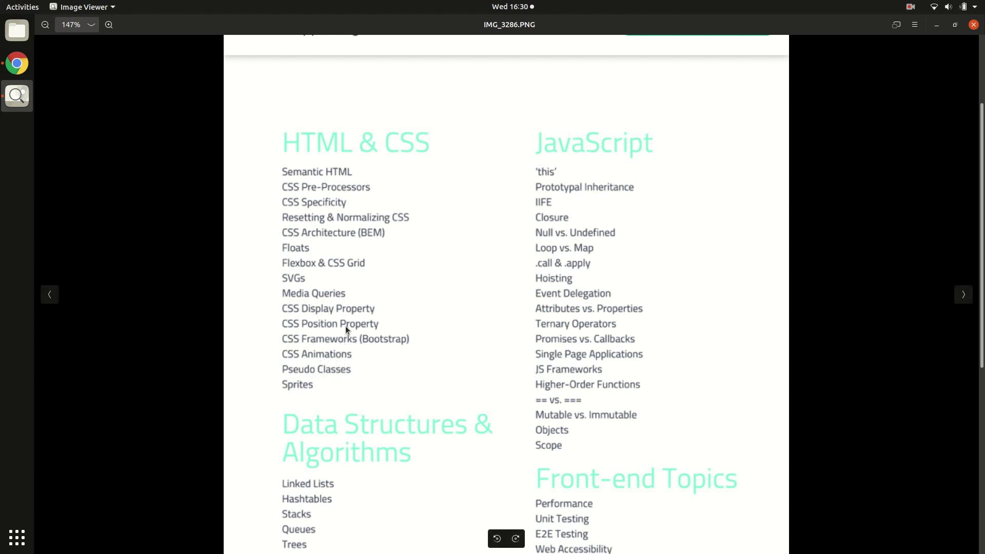
{"action": "mouse_move", "coordinate": [372, 243]}
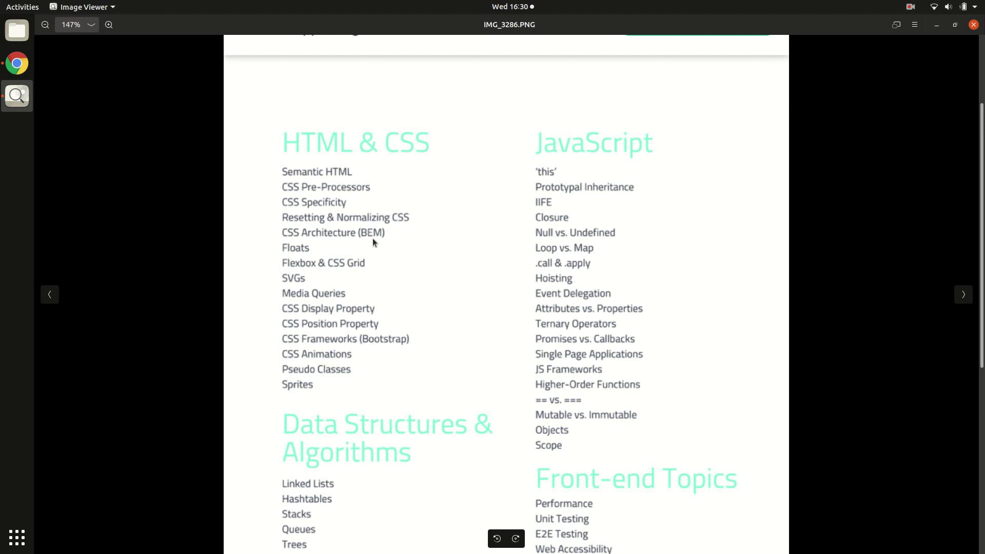
{"action": "mouse_move", "coordinate": [330, 294]}
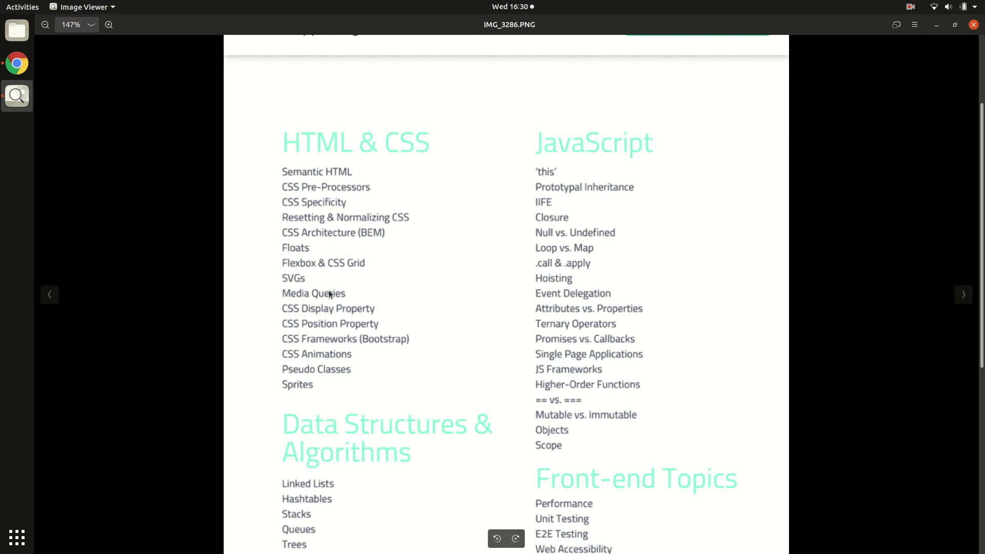
{"action": "mouse_move", "coordinate": [315, 360]}
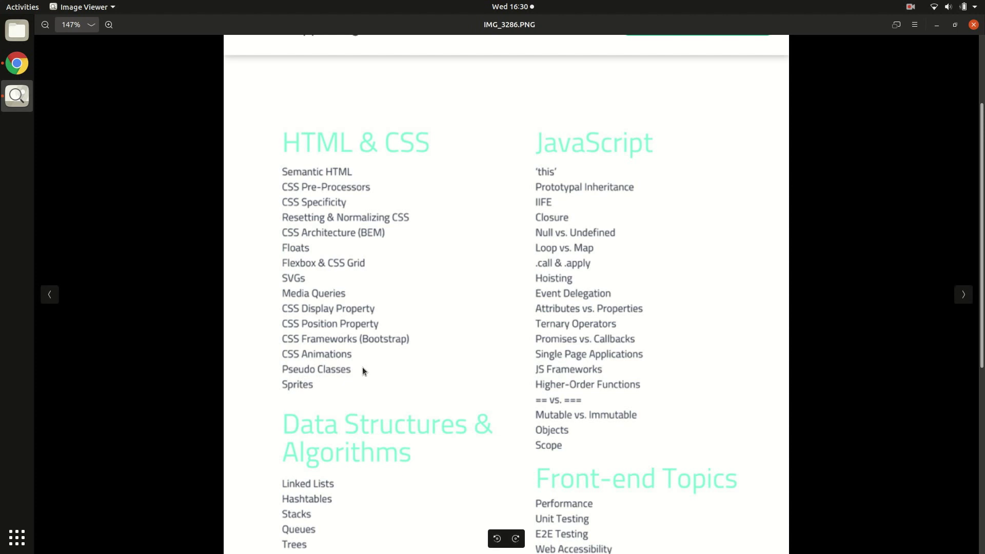
{"action": "mouse_move", "coordinate": [362, 372]}
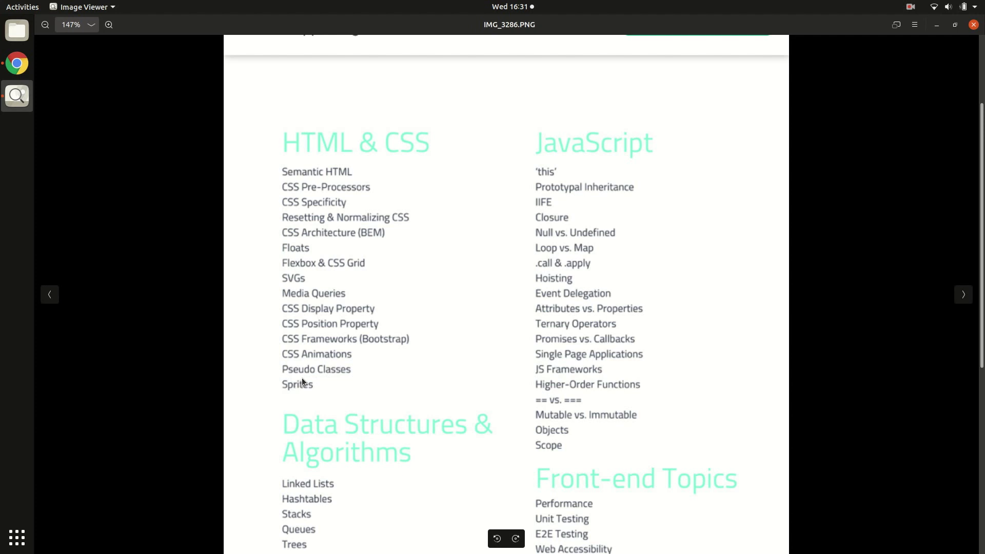
{"action": "mouse_move", "coordinate": [332, 377]}
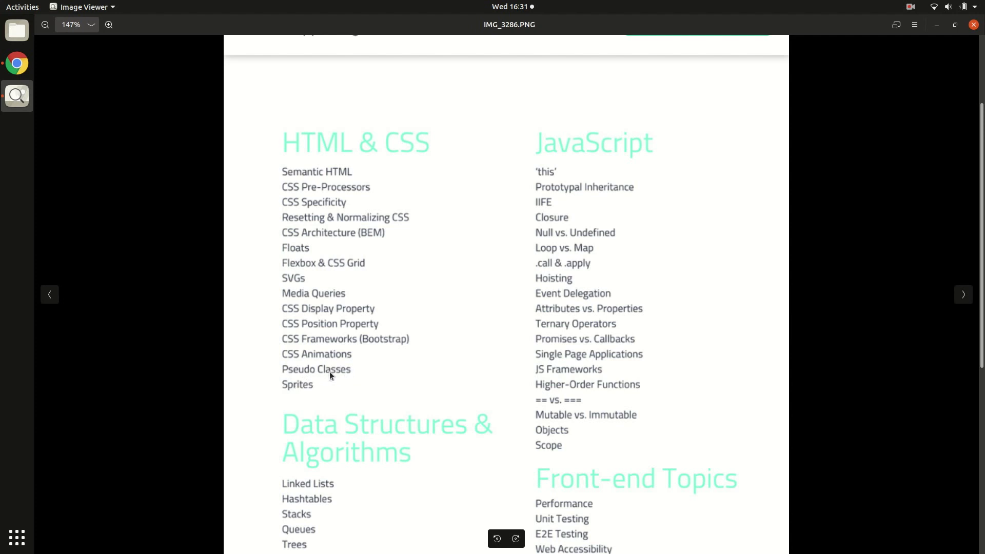
{"action": "mouse_move", "coordinate": [355, 379]}
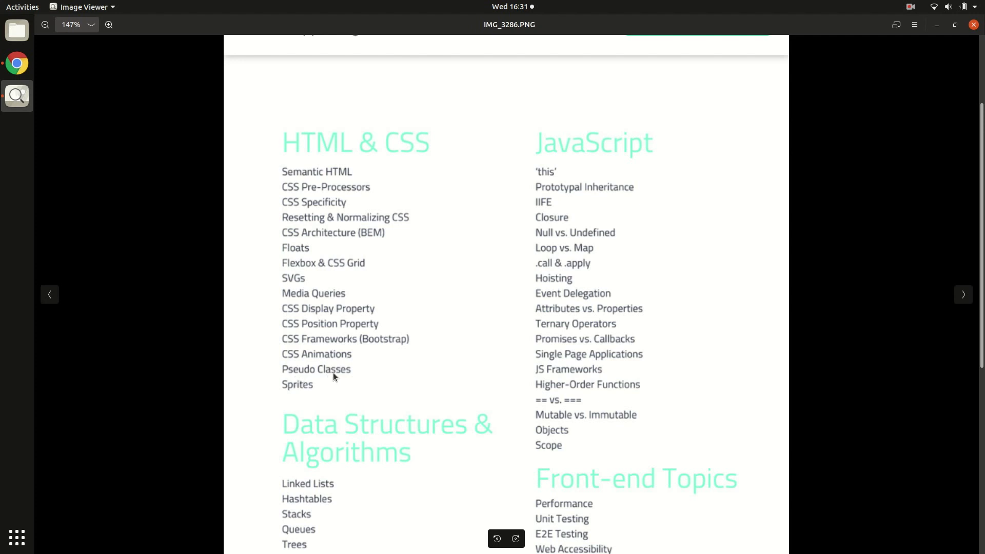
{"action": "mouse_move", "coordinate": [343, 377]}
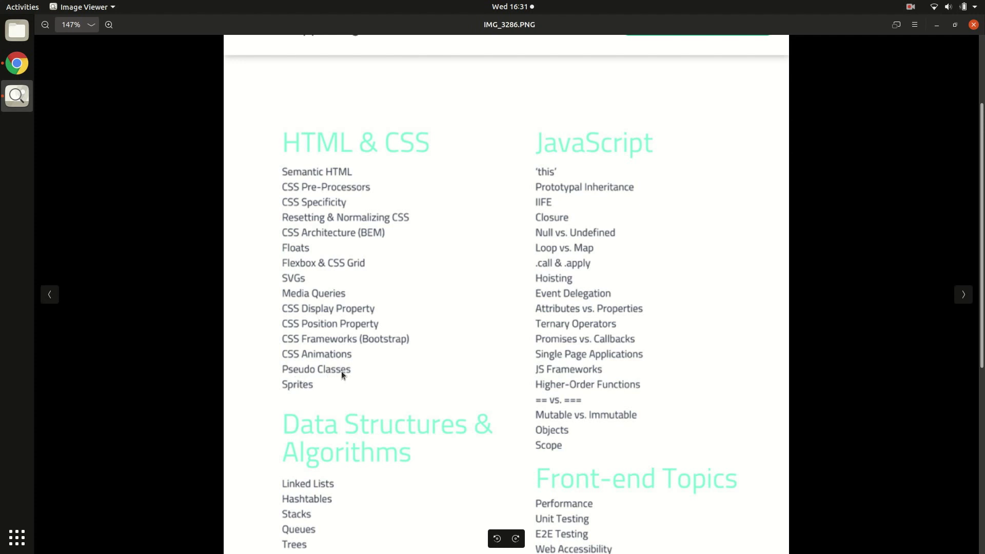
{"action": "mouse_move", "coordinate": [297, 392]}
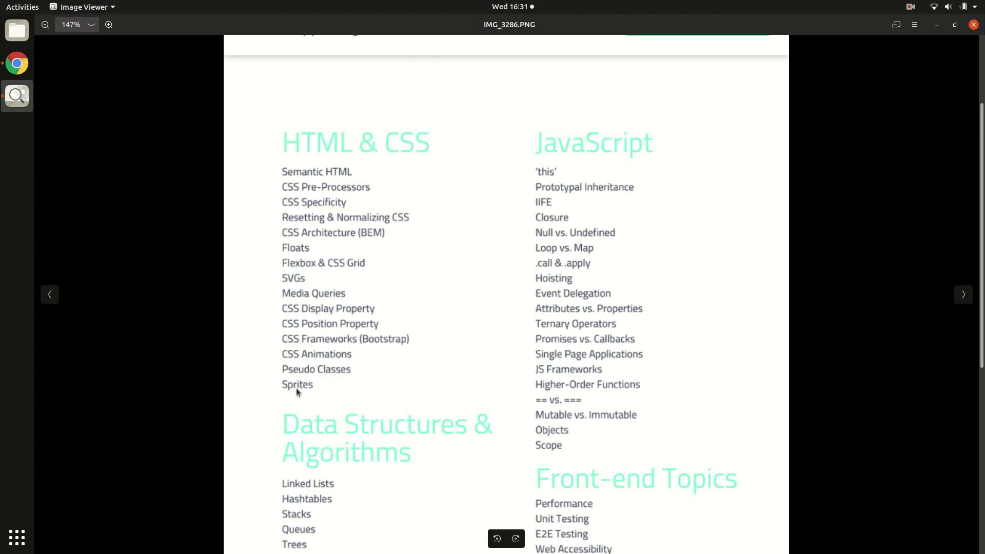
{"action": "mouse_move", "coordinate": [276, 391]}
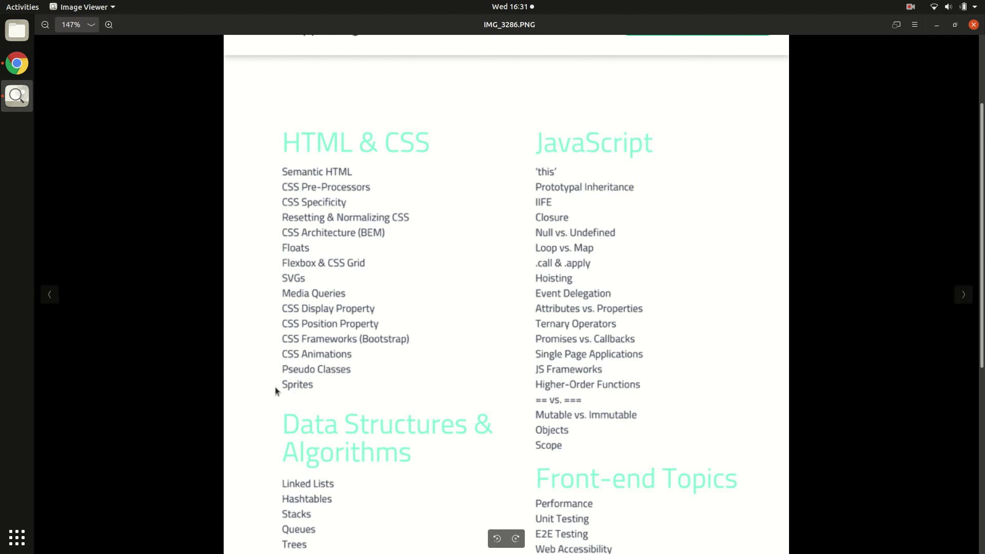
{"action": "mouse_move", "coordinate": [307, 395]}
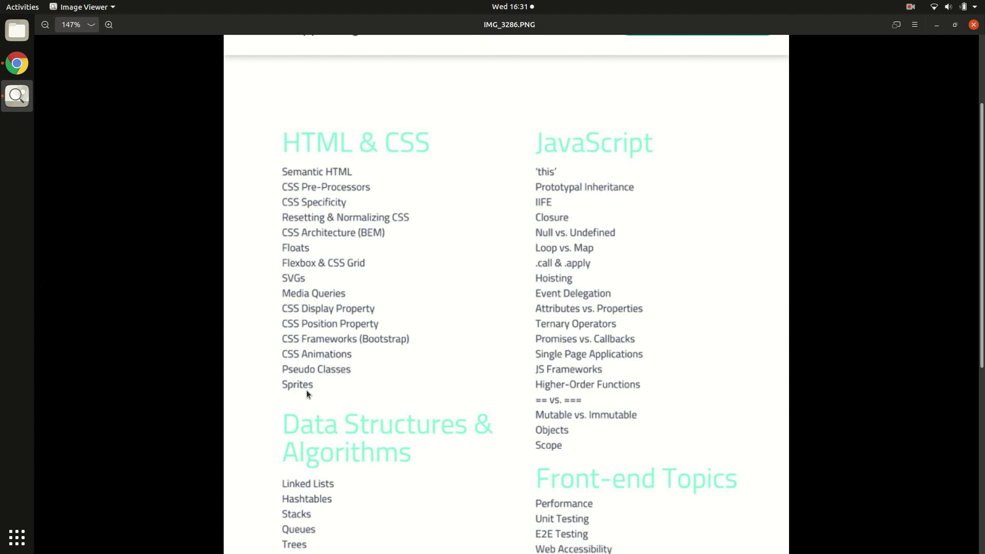